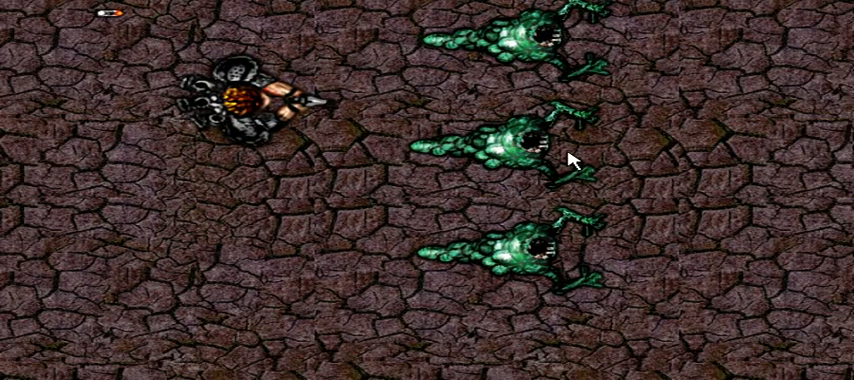
pyautogui.moveTo(463, 105)
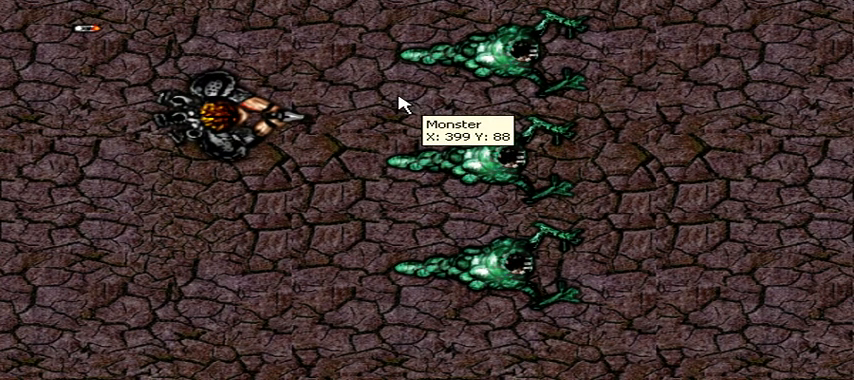
pyautogui.moveTo(402, 103)
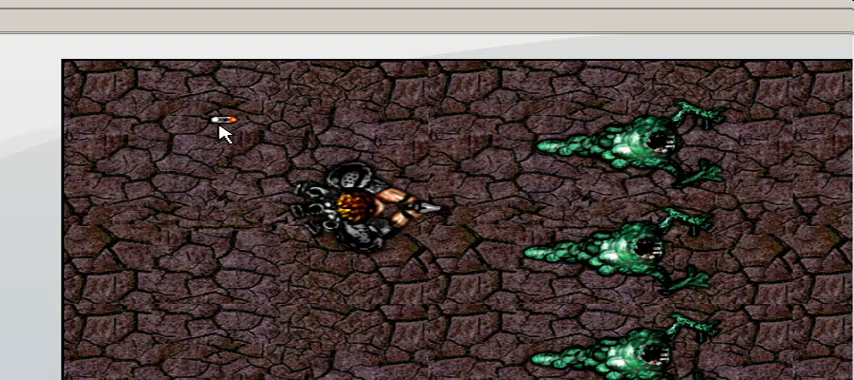
pyautogui.moveTo(392, 128)
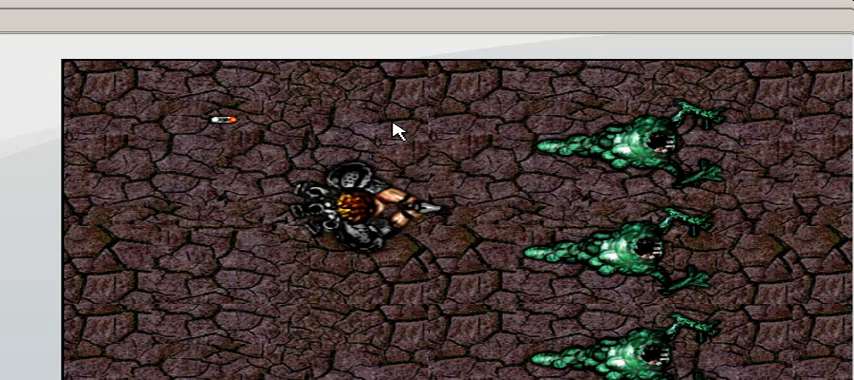
pyautogui.moveTo(227, 158)
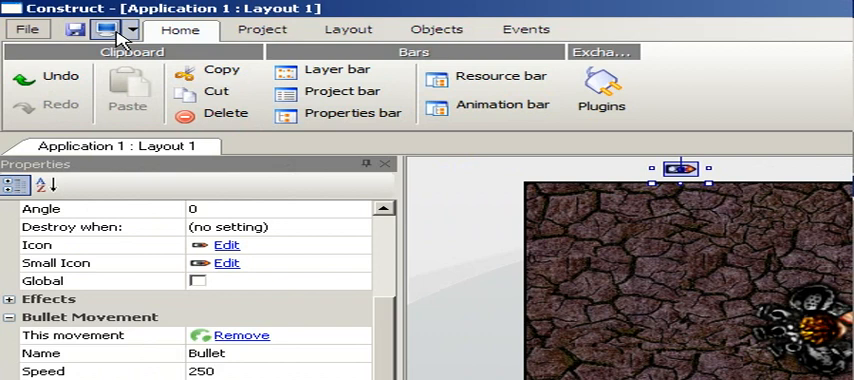
# Step: Run the layout to test the game, then close the running preview
pyautogui.click(108, 29)
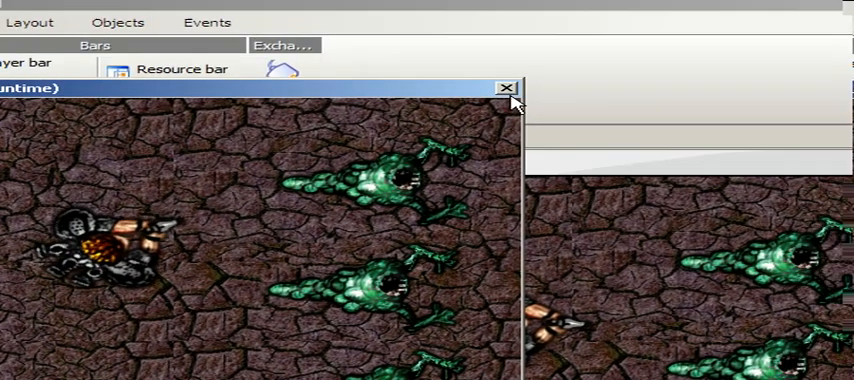
pyautogui.click(507, 89)
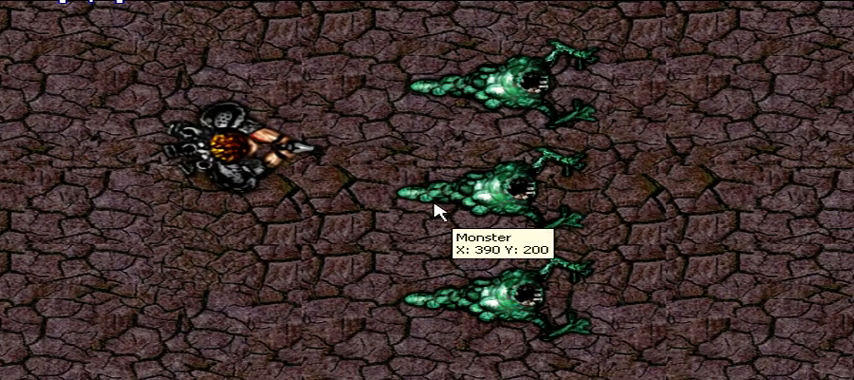
# Step: Select a Monster and add a new movement from its Movements properties
pyautogui.click(500, 190)
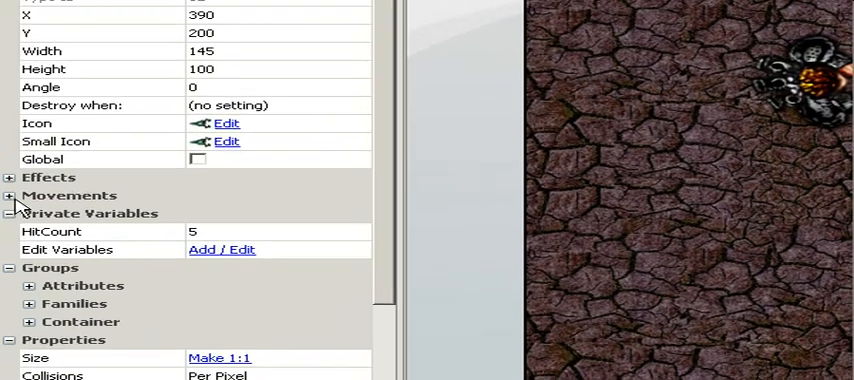
pyautogui.click(8, 195)
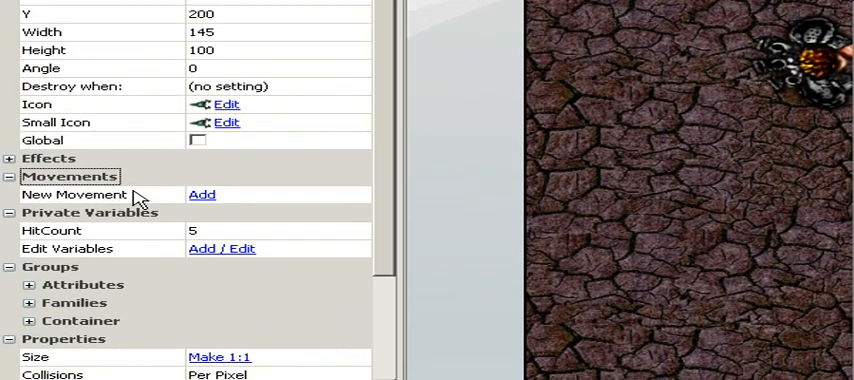
pyautogui.click(201, 194)
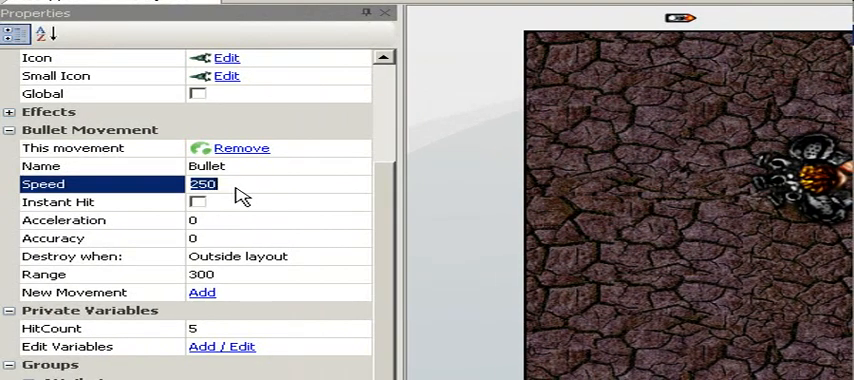
# Step: Set the Monster's Bullet movement speed to 50
pyautogui.write('50')
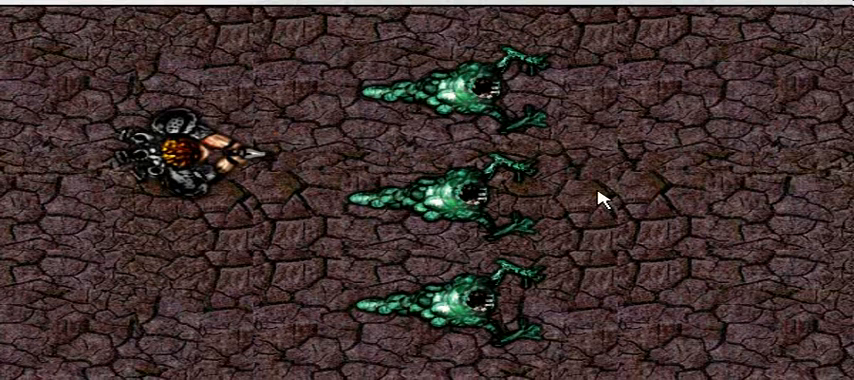
pyautogui.moveTo(305, 185)
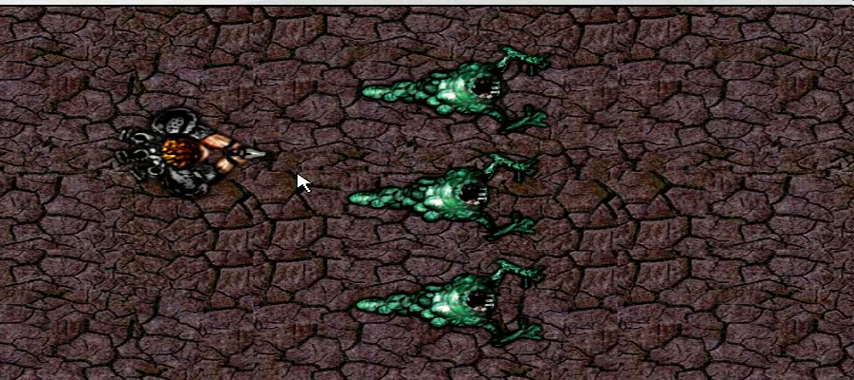
pyautogui.moveTo(311, 180)
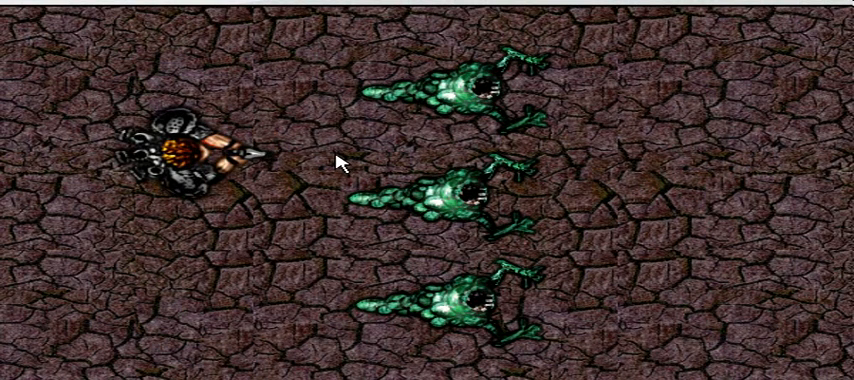
pyautogui.moveTo(338, 158)
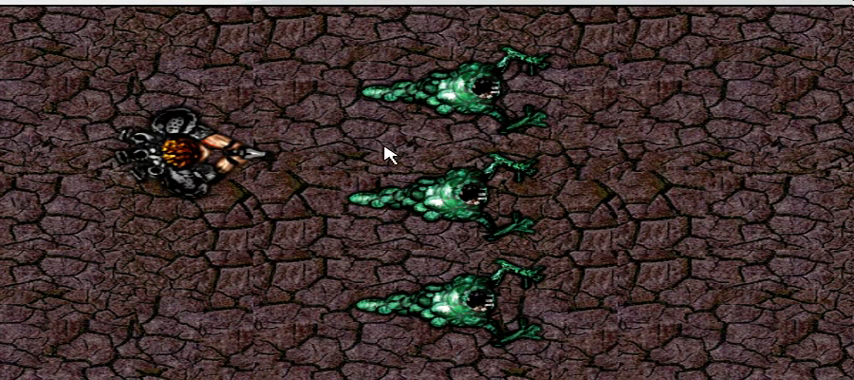
pyautogui.moveTo(389, 158)
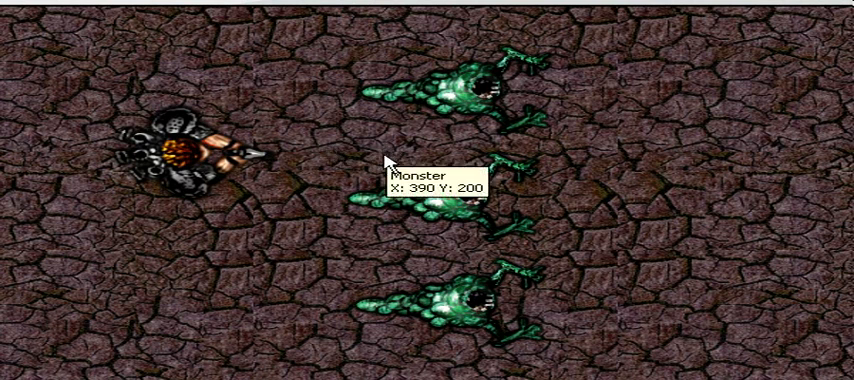
pyautogui.moveTo(390, 162)
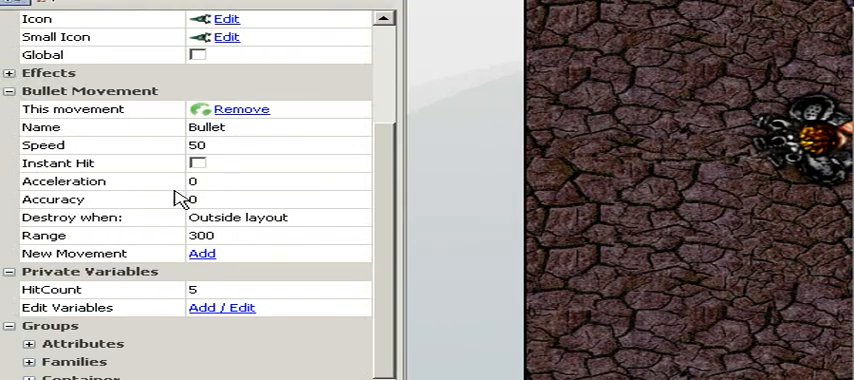
pyautogui.moveTo(298, 228)
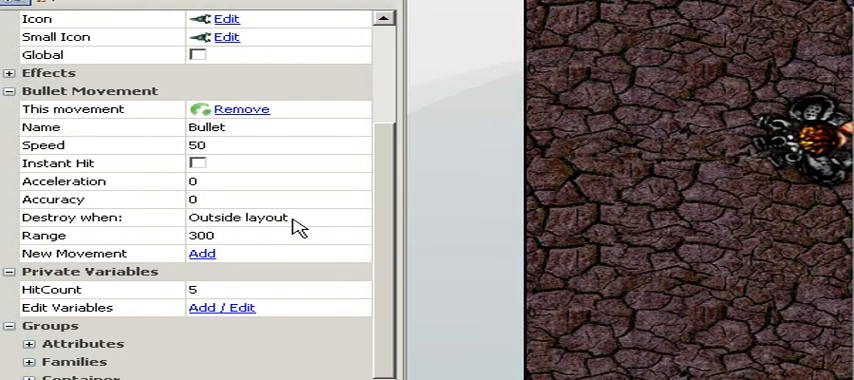
# Step: Set the Monster's Bullet movement 'Destroy when' option to Never
pyautogui.click(358, 217)
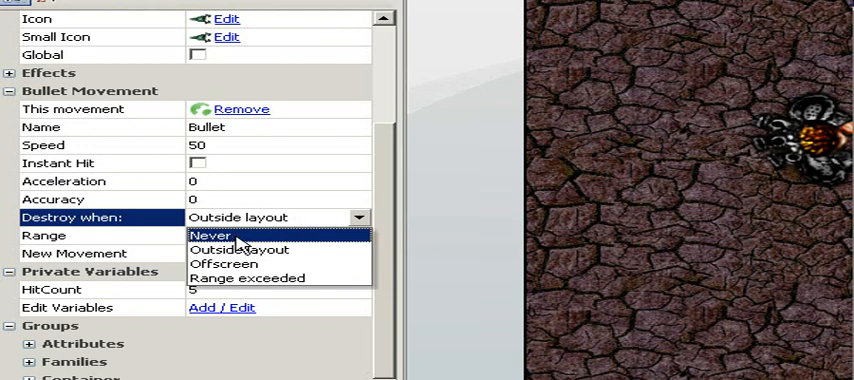
pyautogui.click(210, 235)
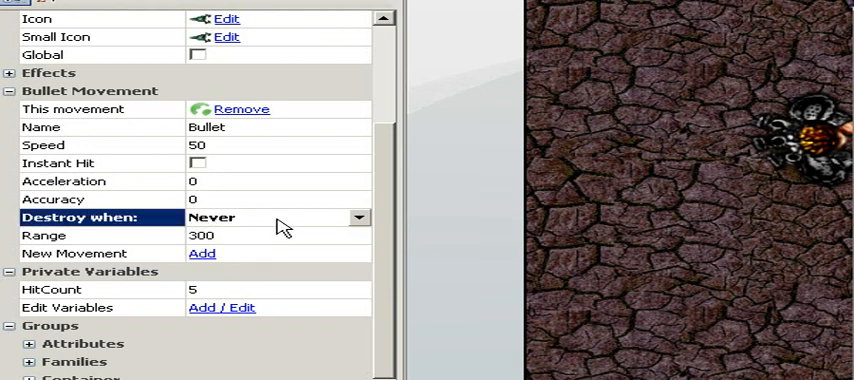
pyautogui.moveTo(288, 222)
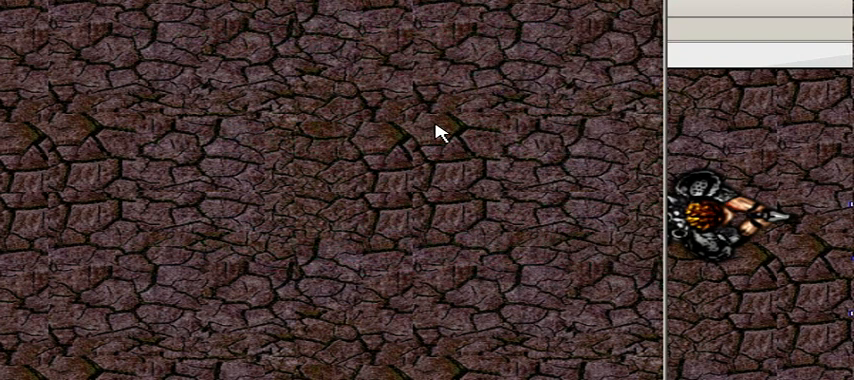
pyautogui.moveTo(484, 155)
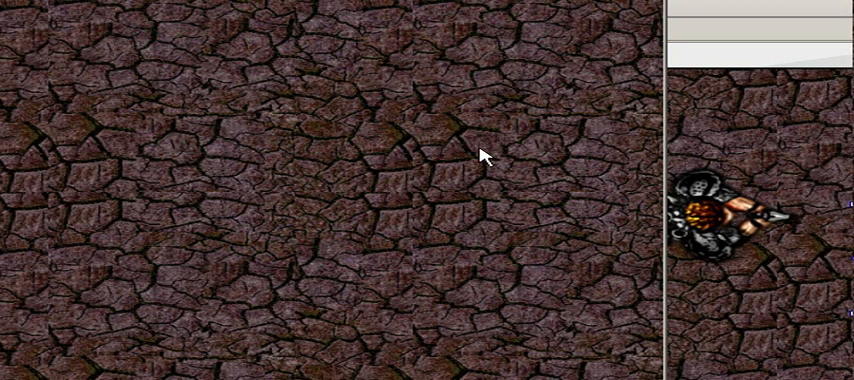
pyautogui.moveTo(475, 156)
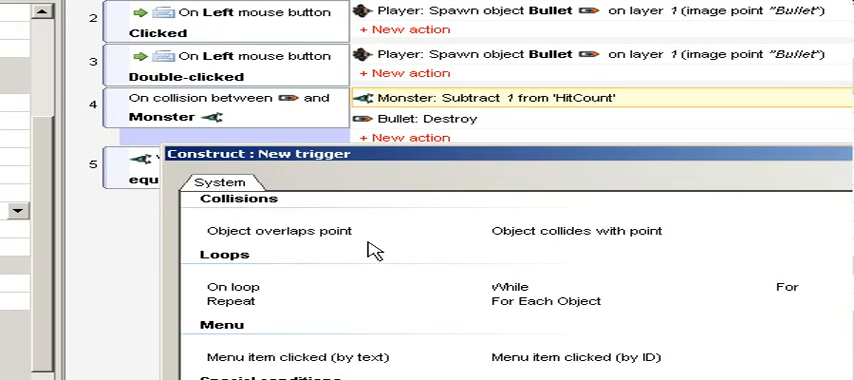
# Step: Add a Start of layout event that sets the Monster's angle to a random number
pyautogui.click(454, 269)
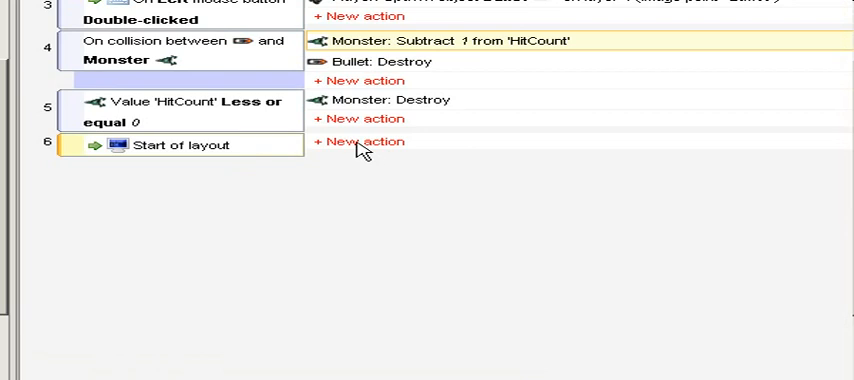
pyautogui.click(363, 141)
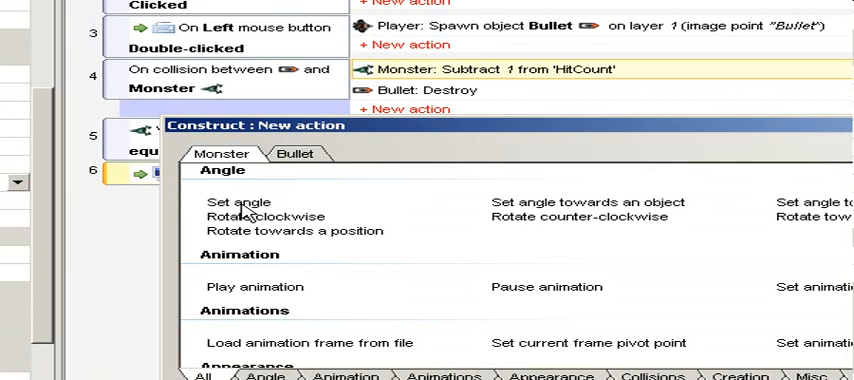
pyautogui.click(236, 201)
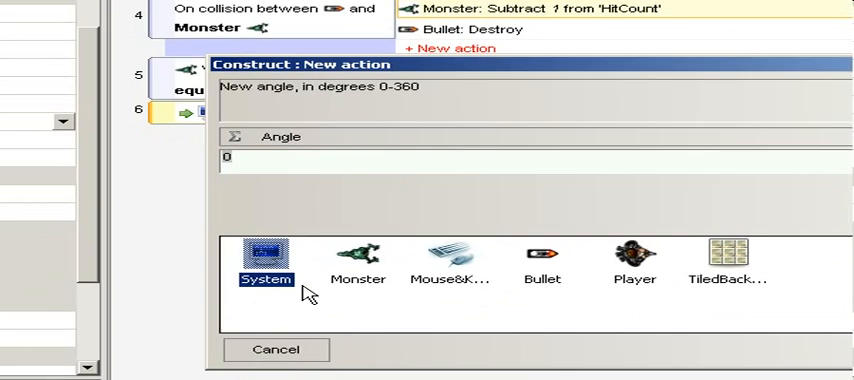
pyautogui.click(265, 261)
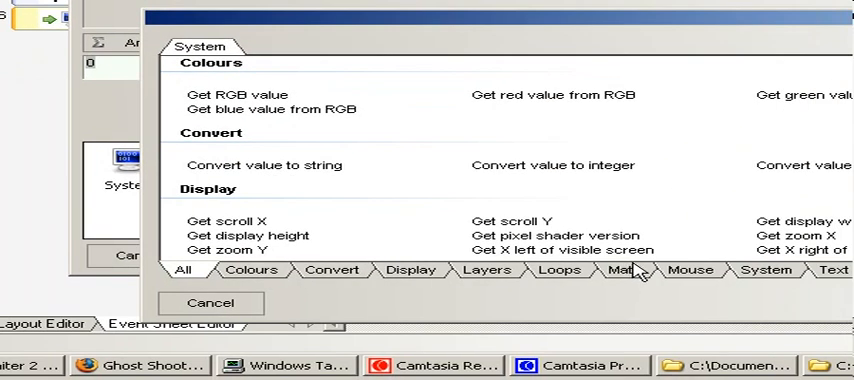
pyautogui.click(618, 270)
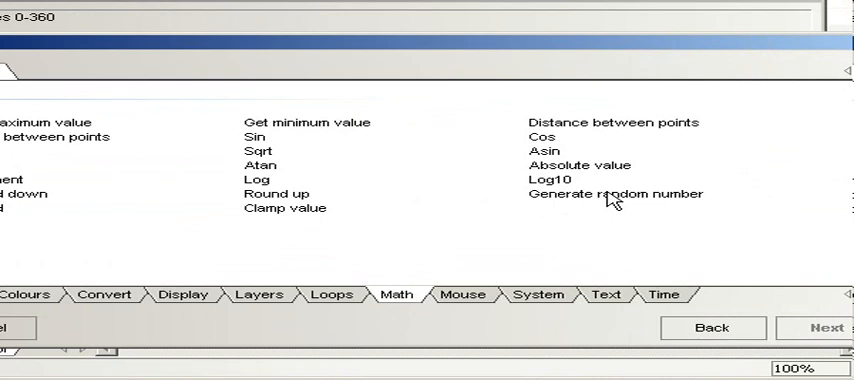
pyautogui.click(828, 327)
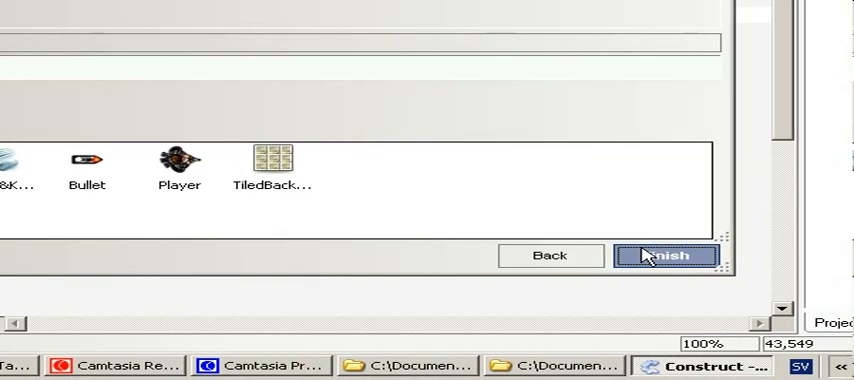
pyautogui.click(665, 255)
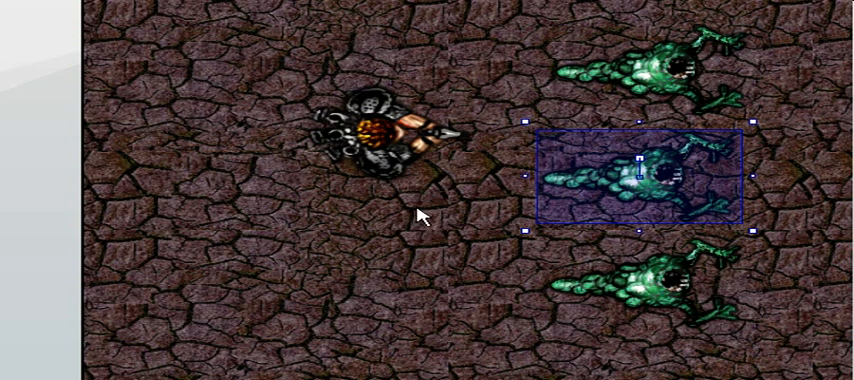
pyautogui.moveTo(443, 218)
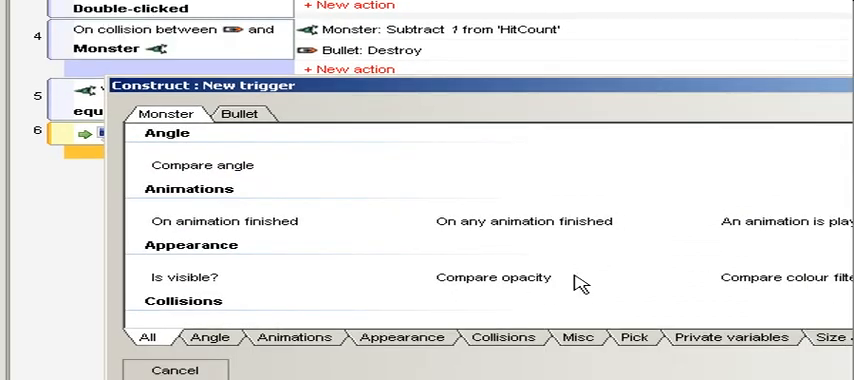
# Step: Add a Monster 'Is outside layout' event that rotates it toward Player by 2
pyautogui.click(648, 222)
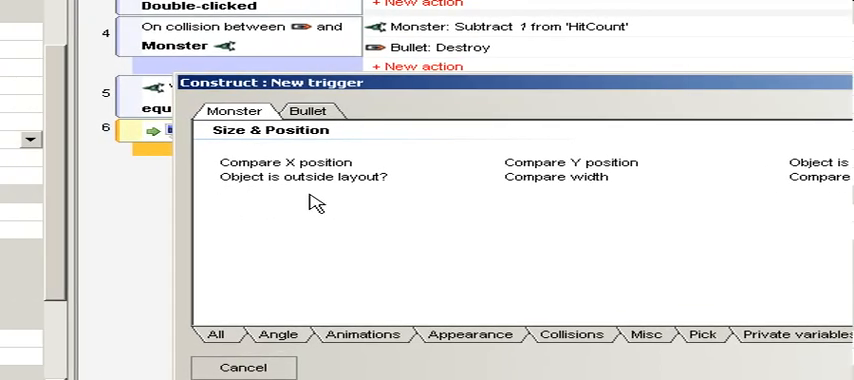
pyautogui.click(291, 177)
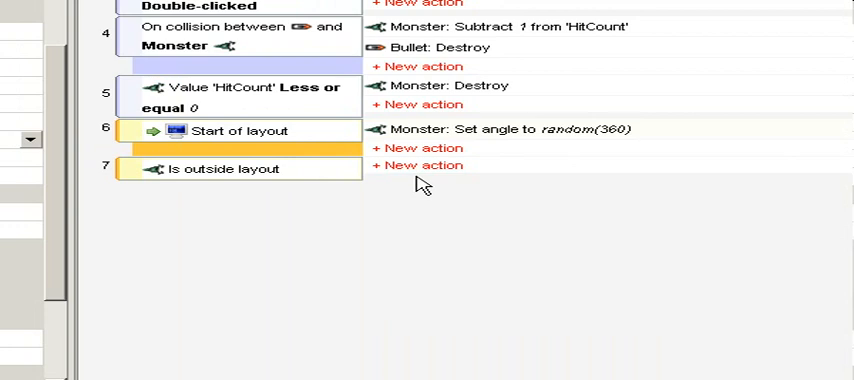
pyautogui.moveTo(424, 172)
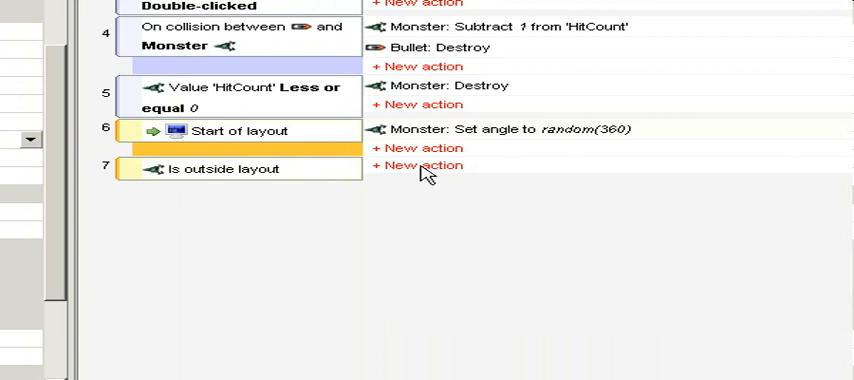
pyautogui.click(424, 165)
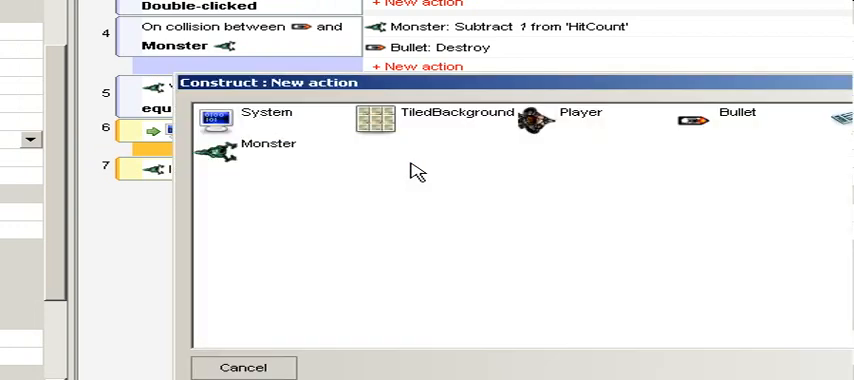
pyautogui.click(266, 143)
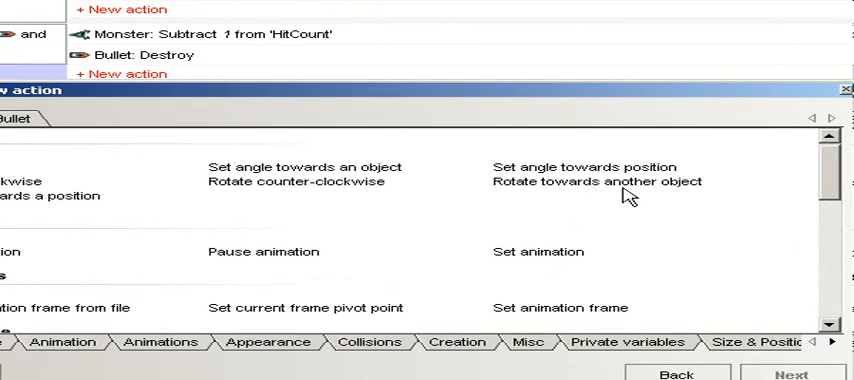
pyautogui.moveTo(585, 190)
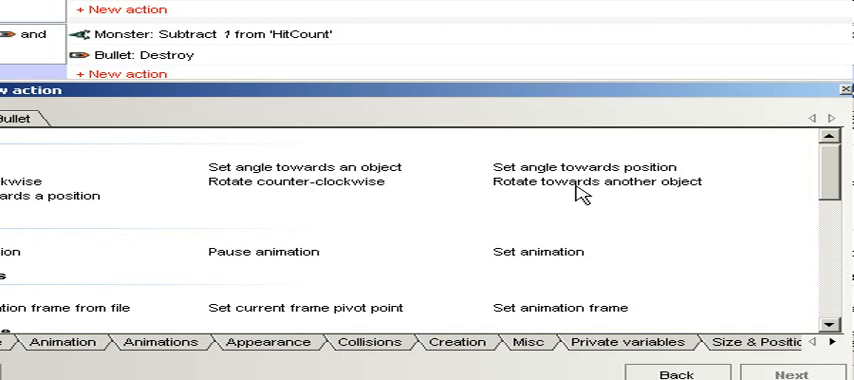
pyautogui.click(595, 181)
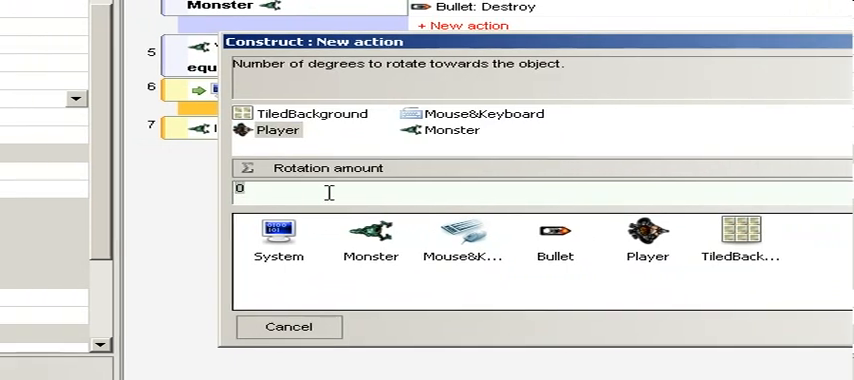
pyautogui.write('2')
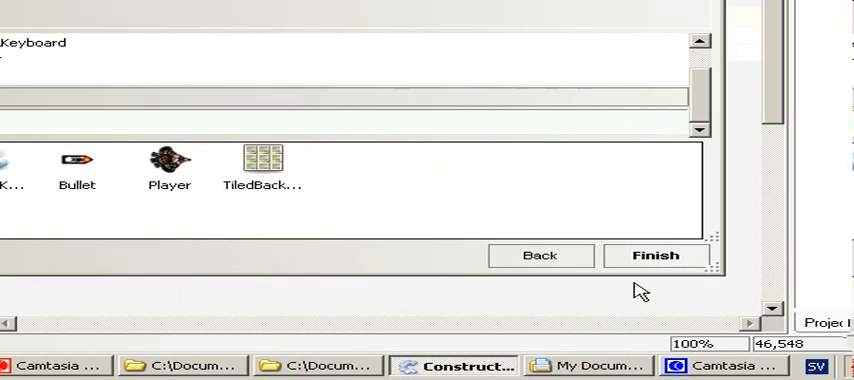
pyautogui.click(654, 255)
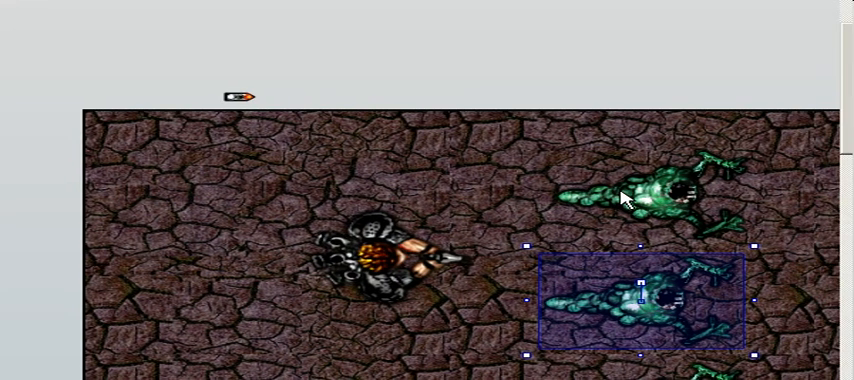
# Step: Drag a monster out above the layout edge, then back to its original spot
pyautogui.moveTo(640, 300); pyautogui.dragTo(567, 130)
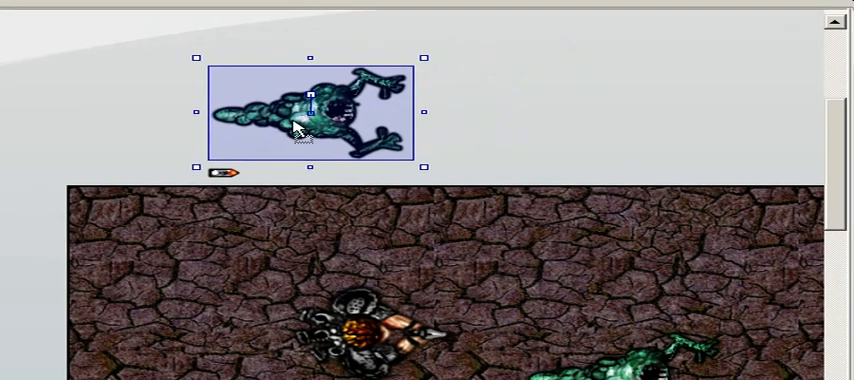
pyautogui.moveTo(310, 115); pyautogui.dragTo(230, 195)
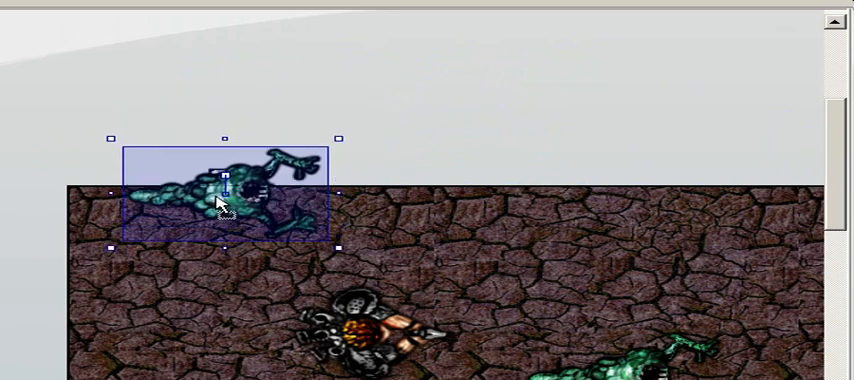
pyautogui.moveTo(225, 195); pyautogui.dragTo(255, 265)
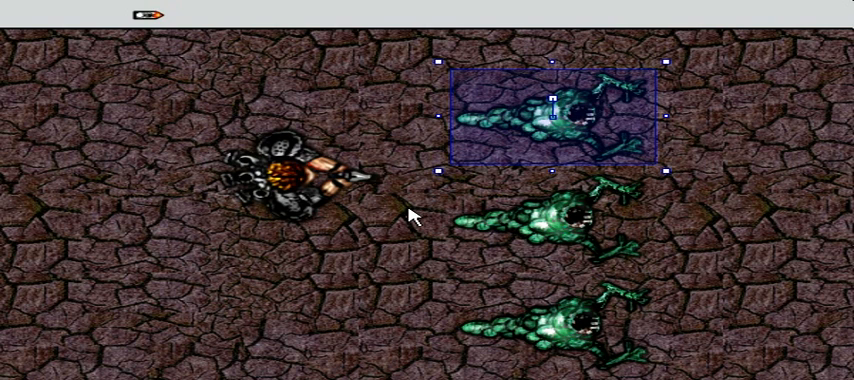
pyautogui.moveTo(435, 198)
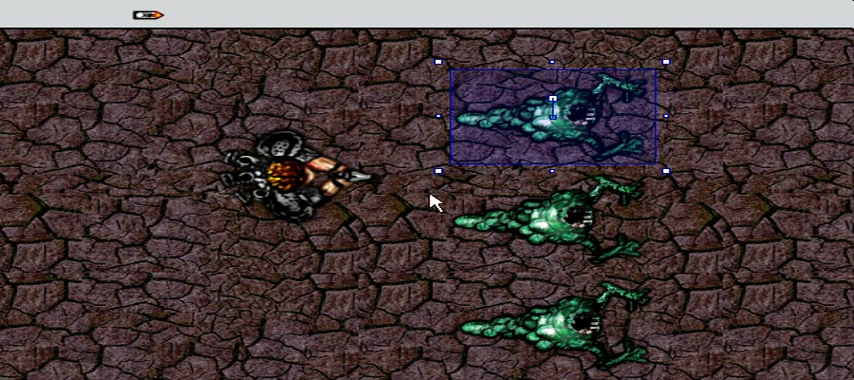
pyautogui.moveTo(419, 204)
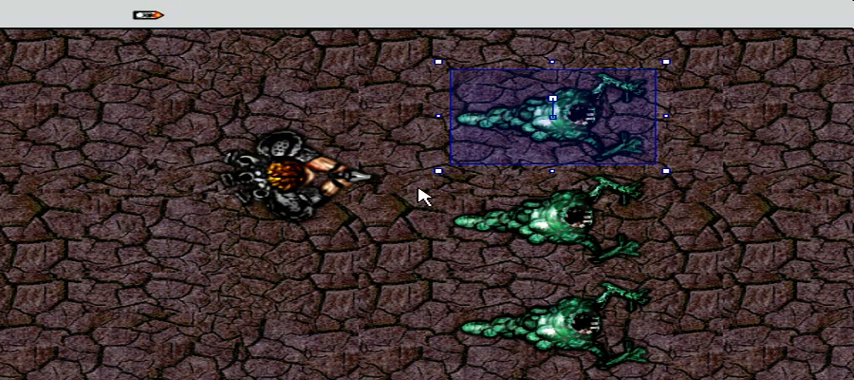
pyautogui.moveTo(282, 238)
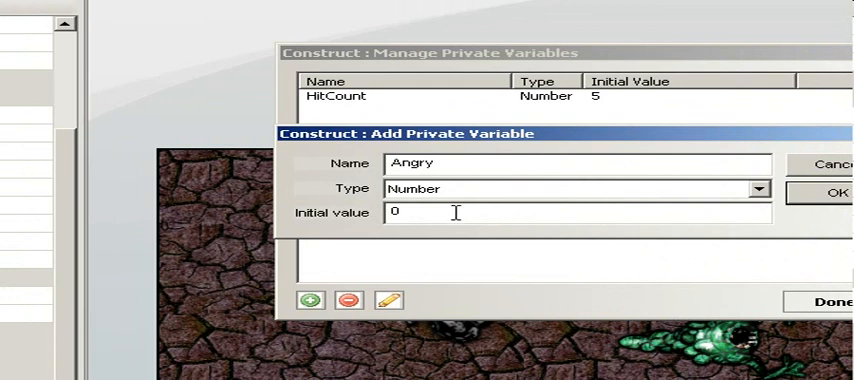
pyautogui.moveTo(427, 211)
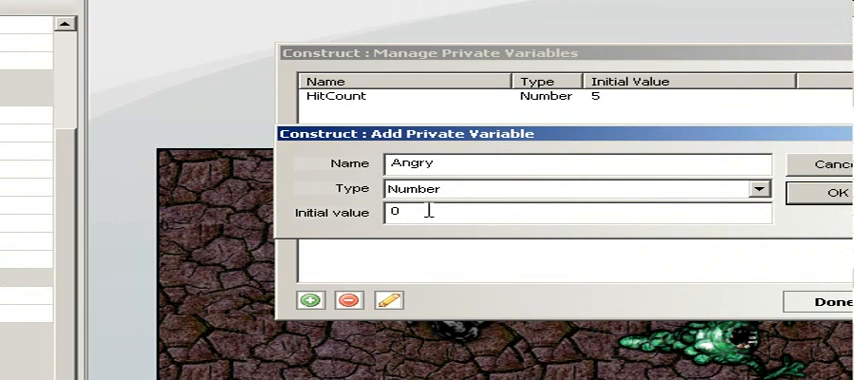
pyautogui.moveTo(485, 211)
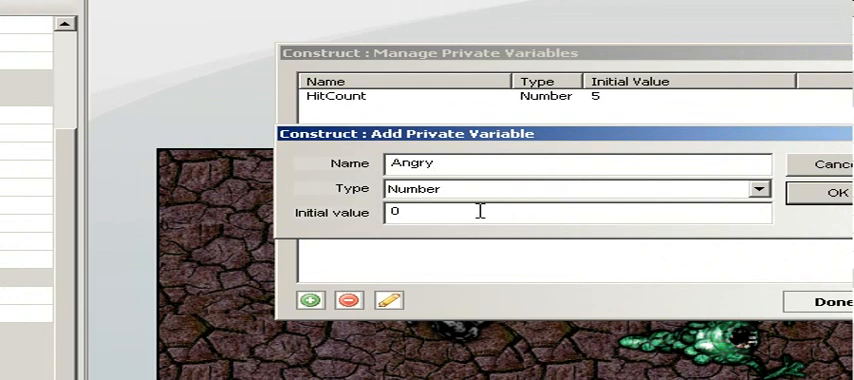
pyautogui.moveTo(617, 211)
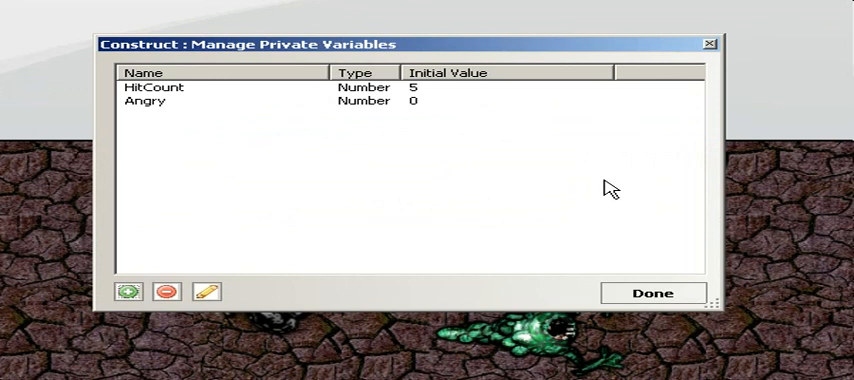
# Step: Close the private variables list with Angry (Number, 0) added beside HitCount
pyautogui.click(653, 293)
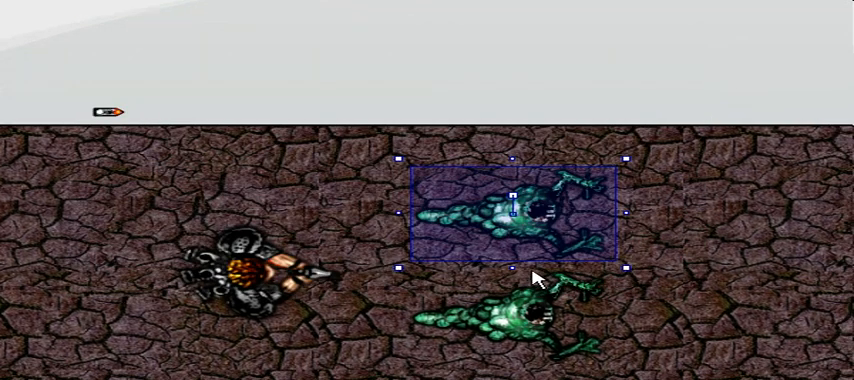
pyautogui.moveTo(286, 197)
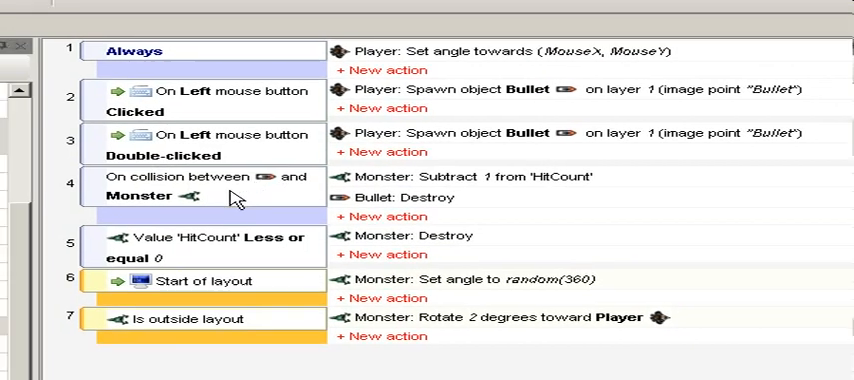
pyautogui.moveTo(405, 225)
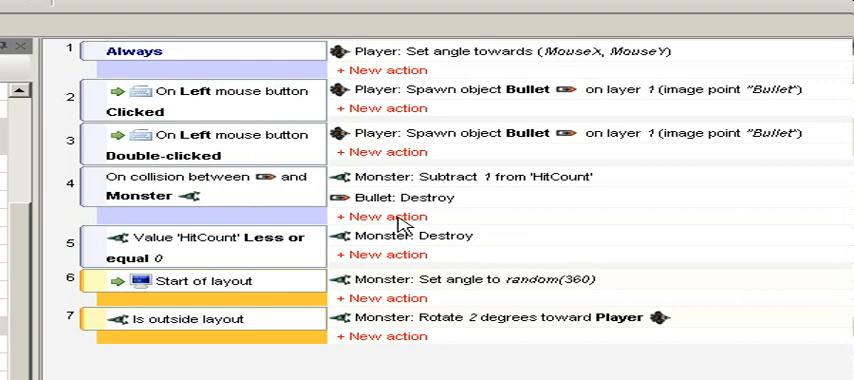
# Step: In event 4, add the Monster action Set value 'HitCount' to 250
pyautogui.click(385, 217)
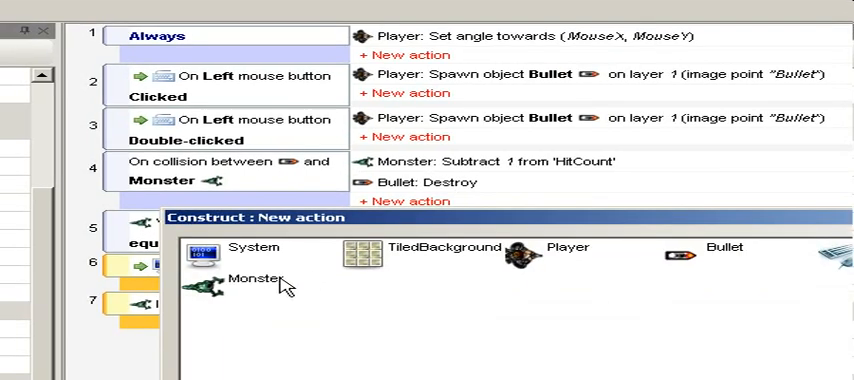
pyautogui.click(210, 276)
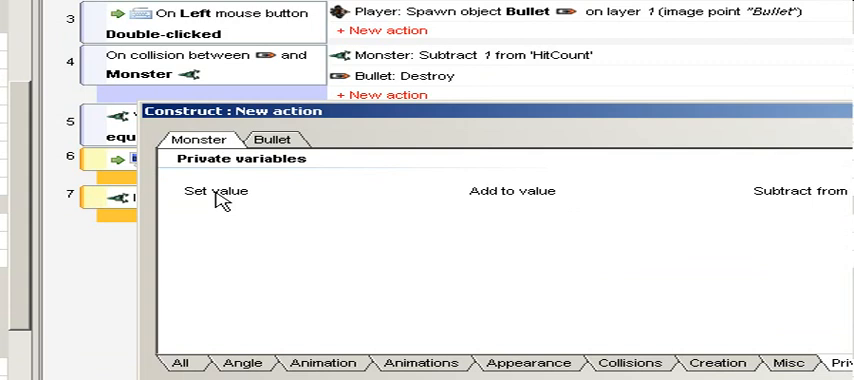
pyautogui.click(210, 191)
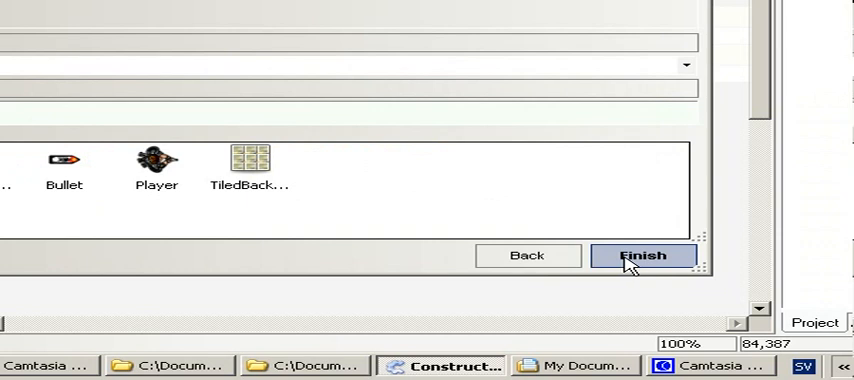
pyautogui.click(643, 255)
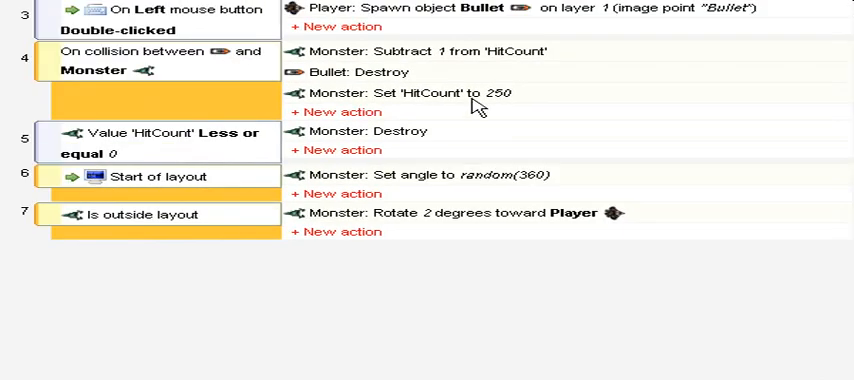
pyautogui.scroll(3)
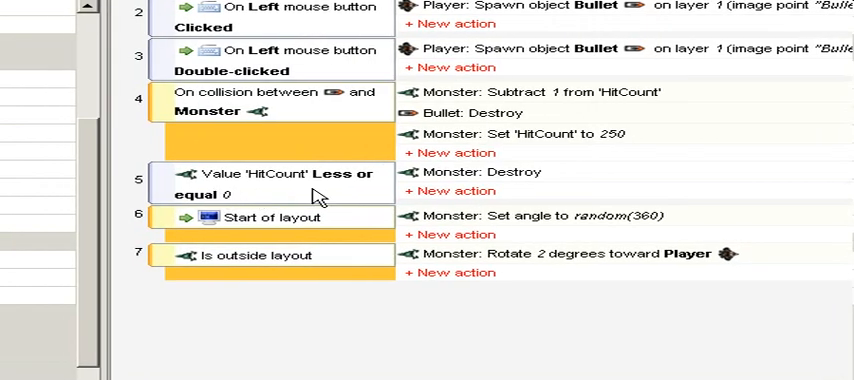
pyautogui.moveTo(311, 198)
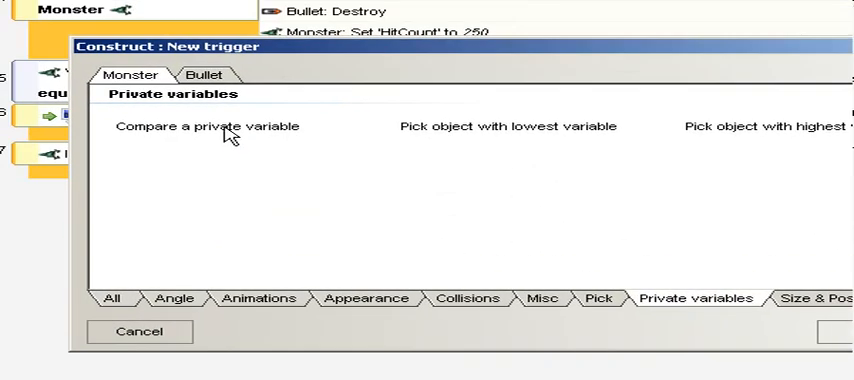
# Step: Add a Monster 'HitCount' greater-or-equal 1 condition, then reopen event 4's set action for editing
pyautogui.click(207, 126)
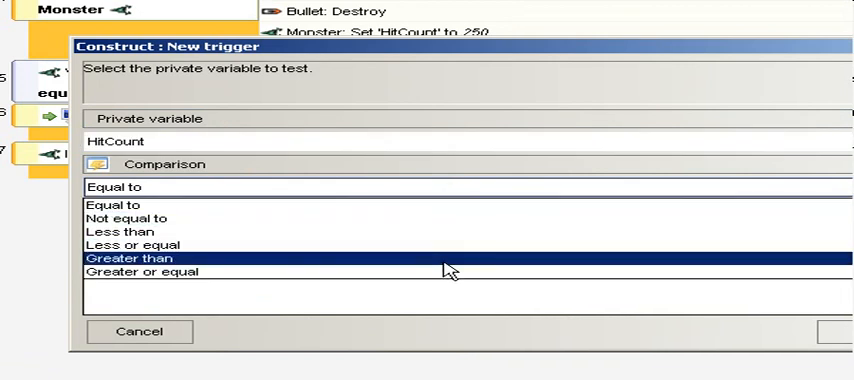
pyautogui.click(156, 272)
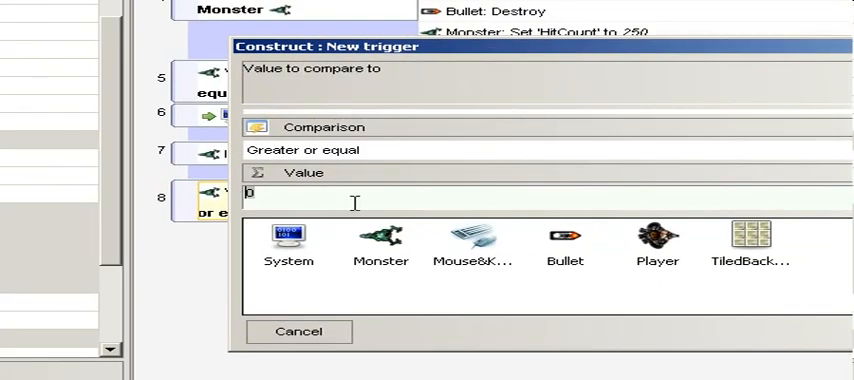
pyautogui.write('1')
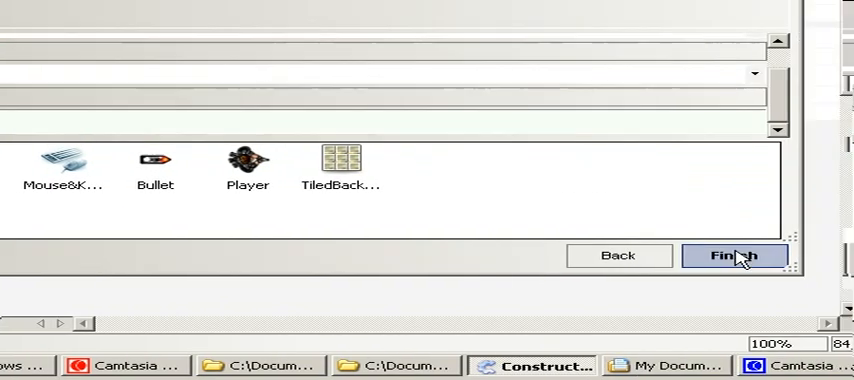
pyautogui.click(733, 256)
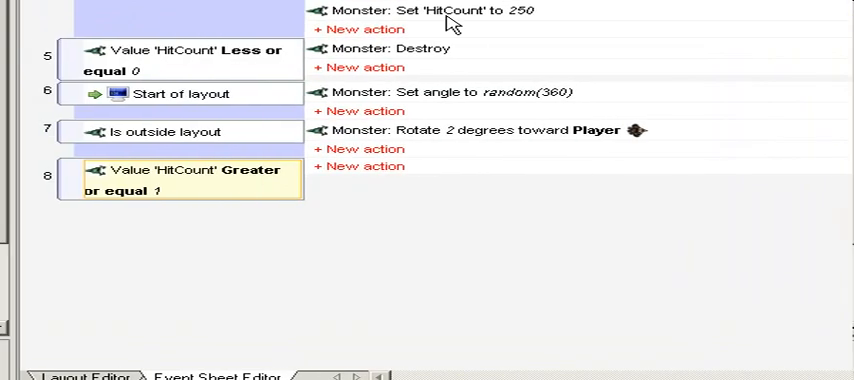
pyautogui.scroll(3)
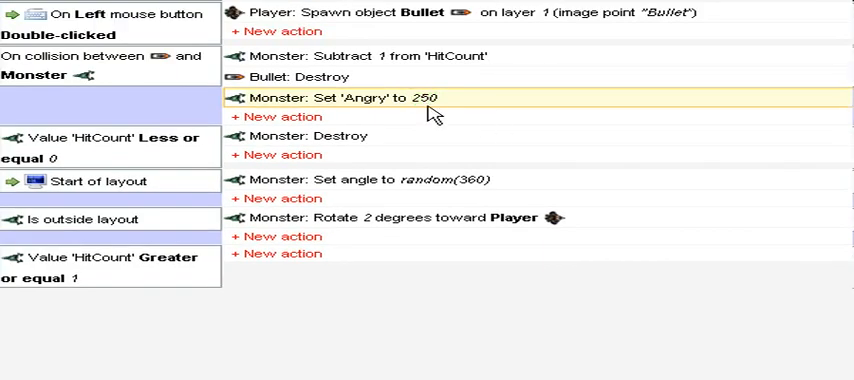
pyautogui.doubleClick(427, 98)
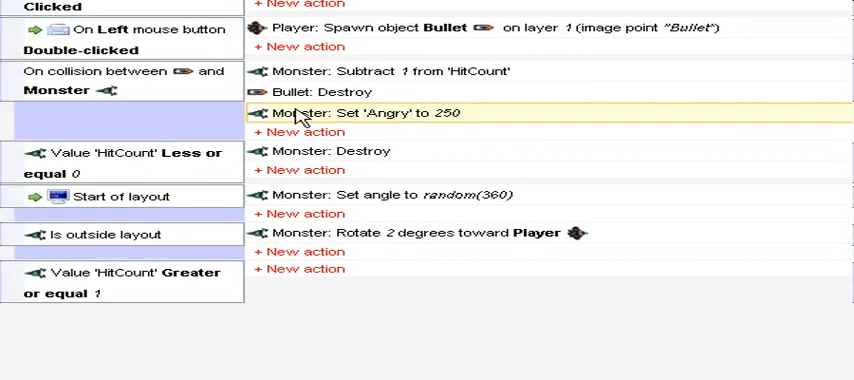
pyautogui.moveTo(285, 280)
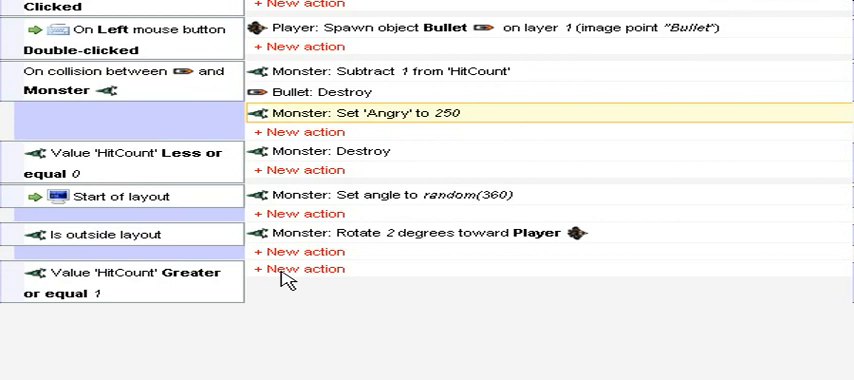
pyautogui.moveTo(300, 281)
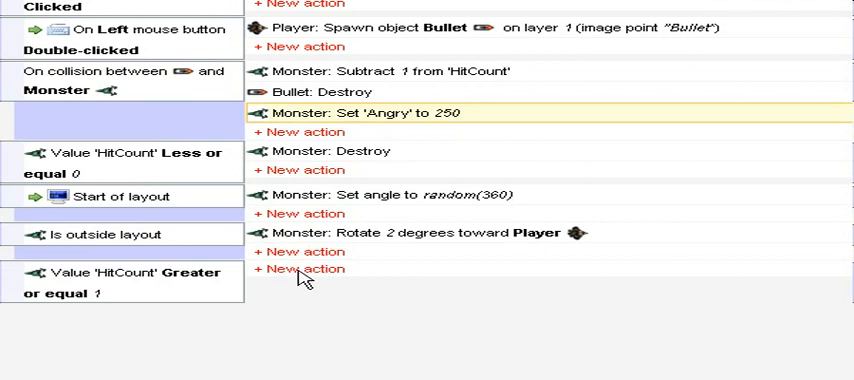
# Step: Add a Monster 'Subtract from' action to event 8 that takes 1 from Angry
pyautogui.click(302, 269)
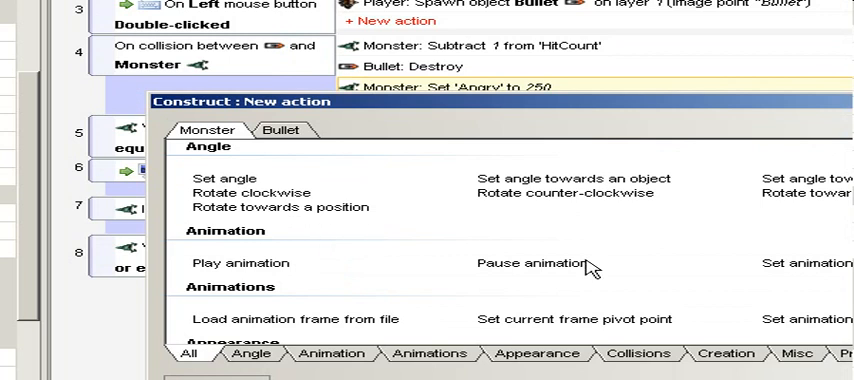
pyautogui.click(633, 252)
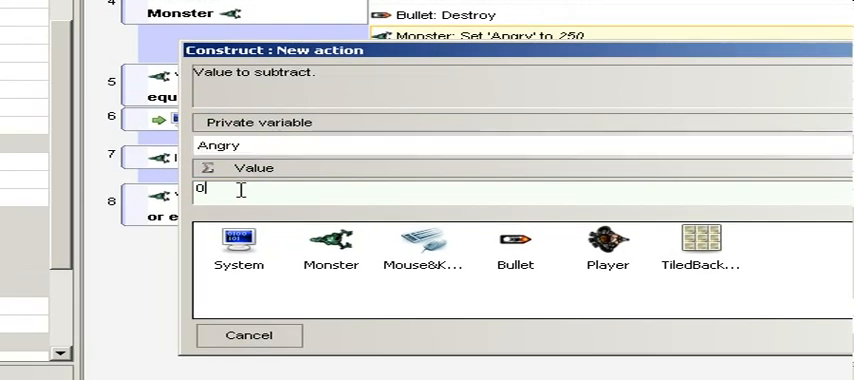
pyautogui.press('backspace')
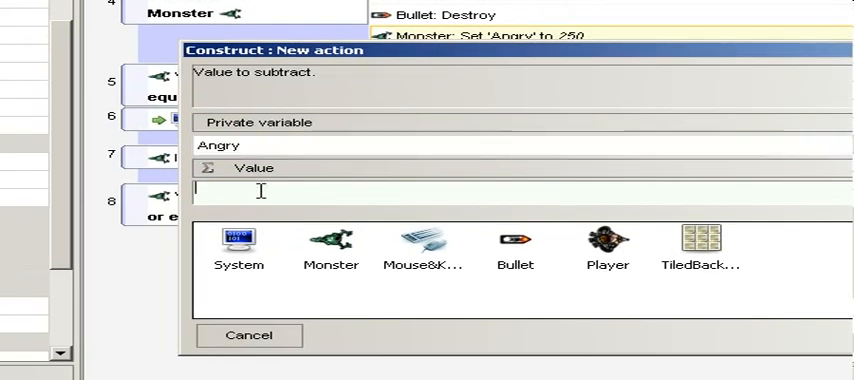
pyautogui.write('1')
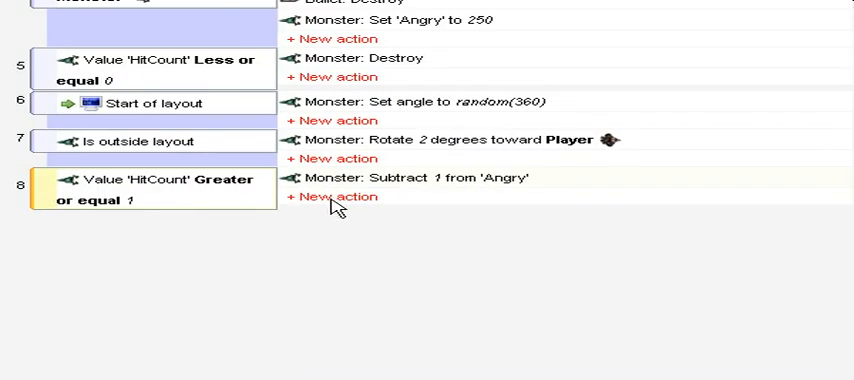
# Step: Add a second action to event 8 setting the Monster's Bullet movement speed to 200
pyautogui.click(336, 196)
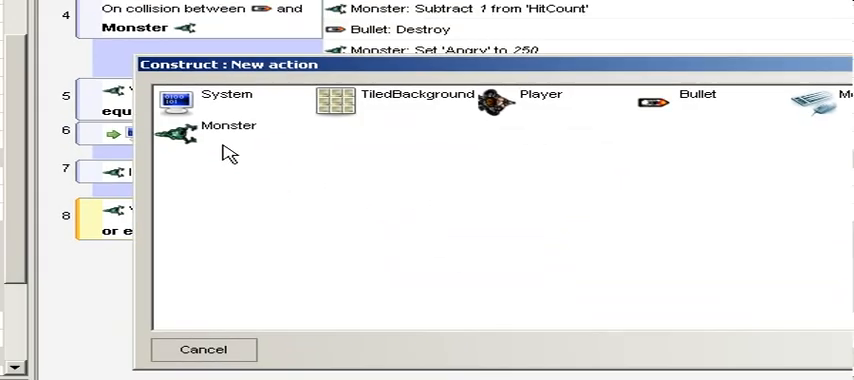
pyautogui.click(178, 133)
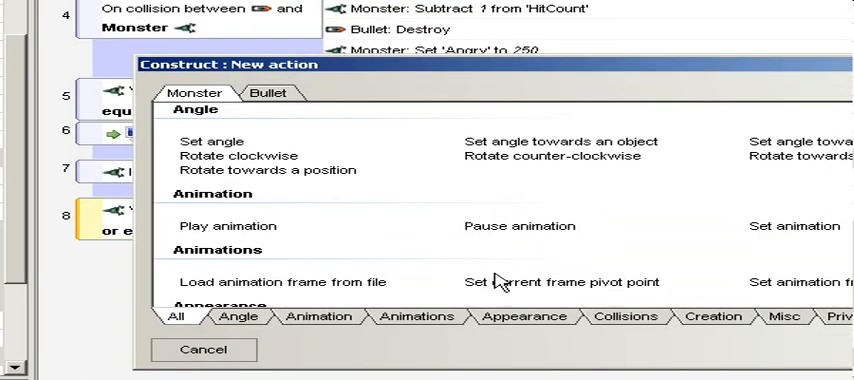
pyautogui.click(268, 92)
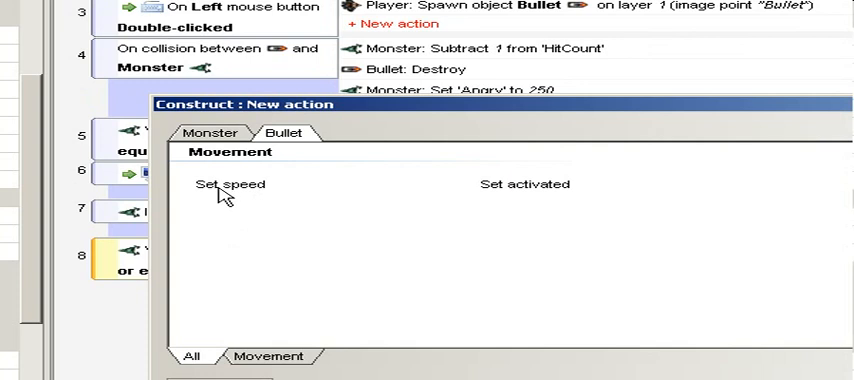
pyautogui.click(225, 183)
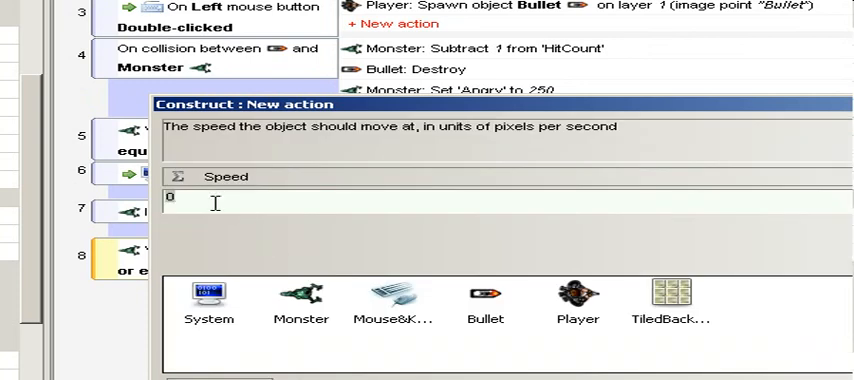
pyautogui.write('20')
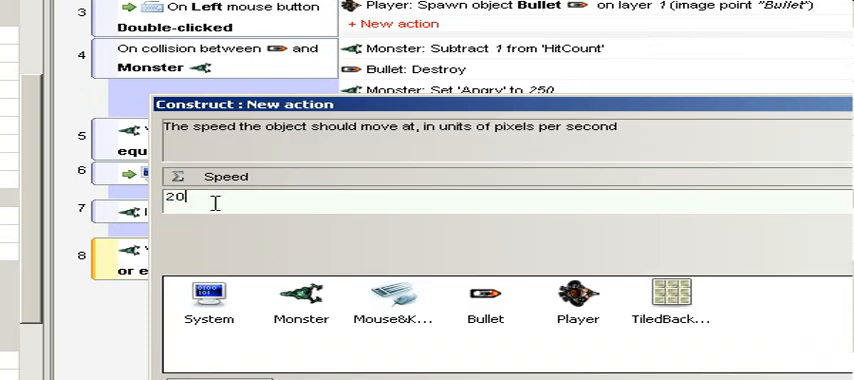
pyautogui.write('0')
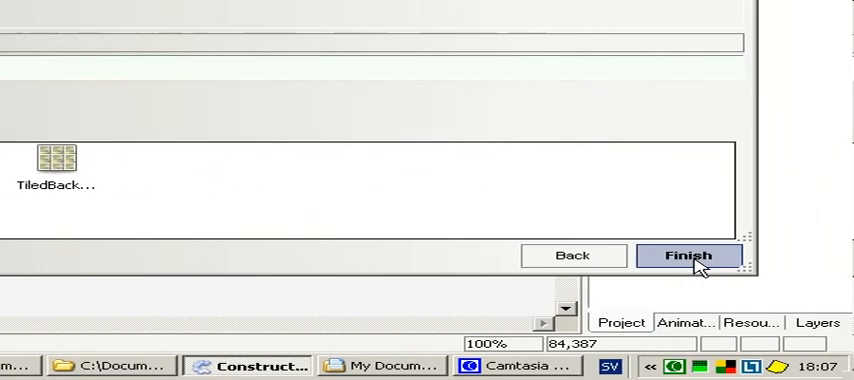
pyautogui.click(688, 255)
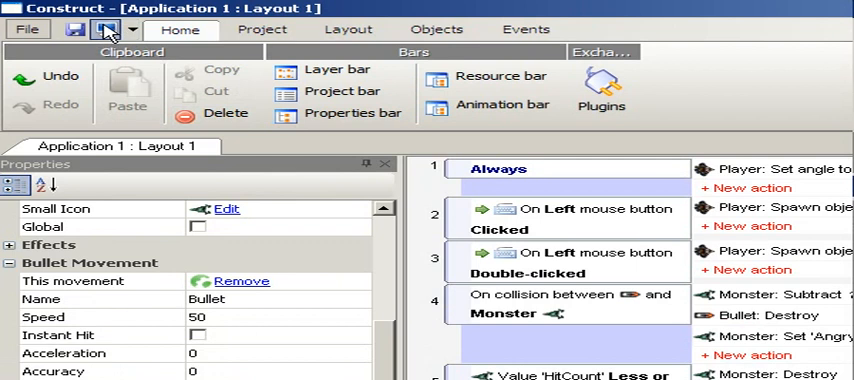
# Step: Save the project, then change event 8's greater-or-equal-1 condition variable from HitCount to Angry
pyautogui.click(105, 29)
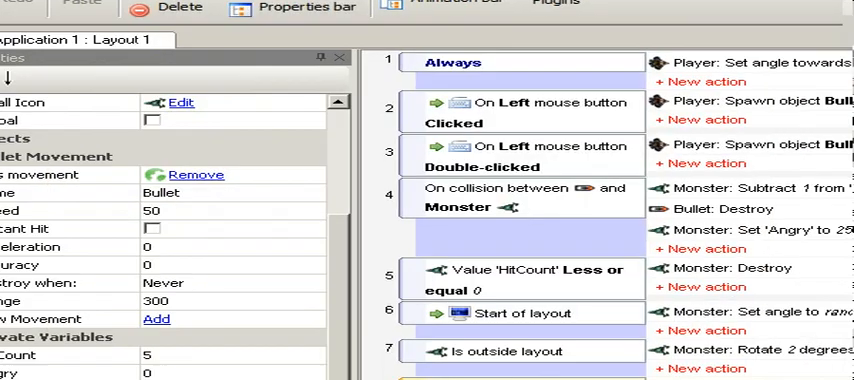
pyautogui.scroll(-3)
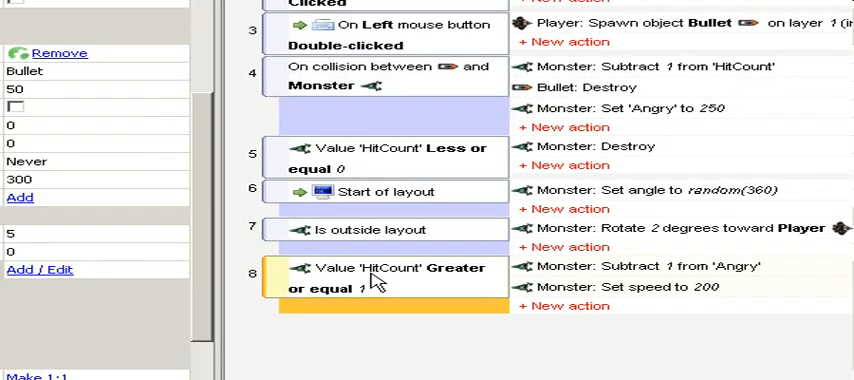
pyautogui.moveTo(405, 290)
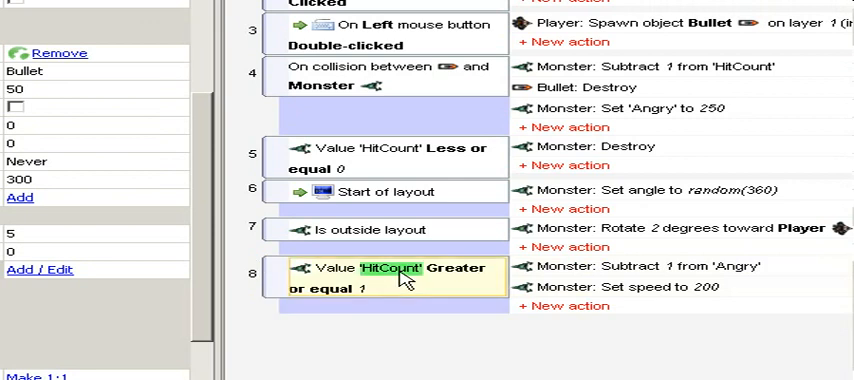
pyautogui.doubleClick(388, 268)
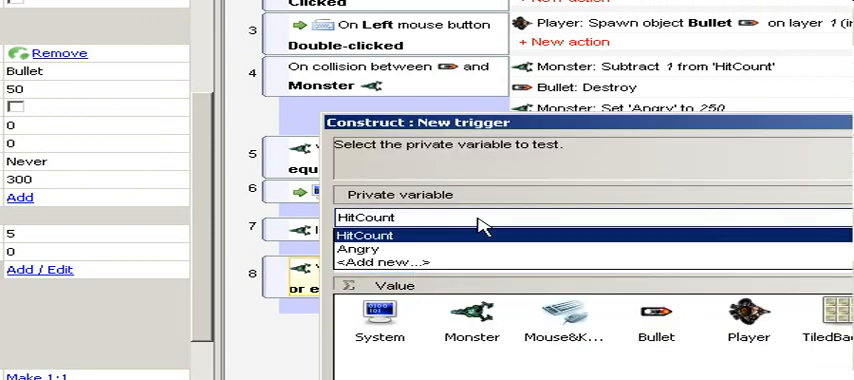
pyautogui.click(359, 248)
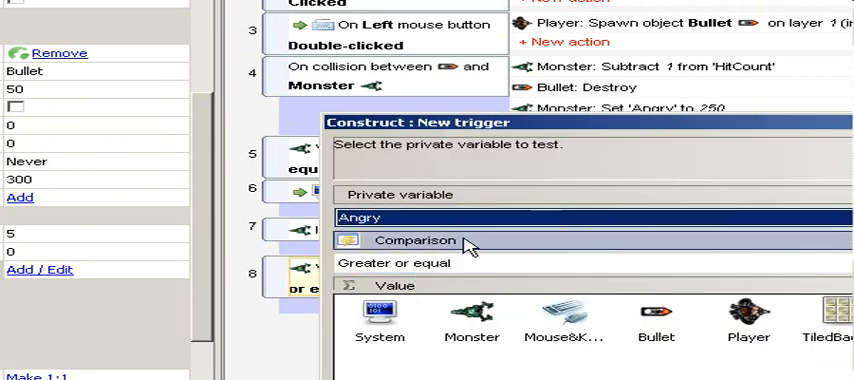